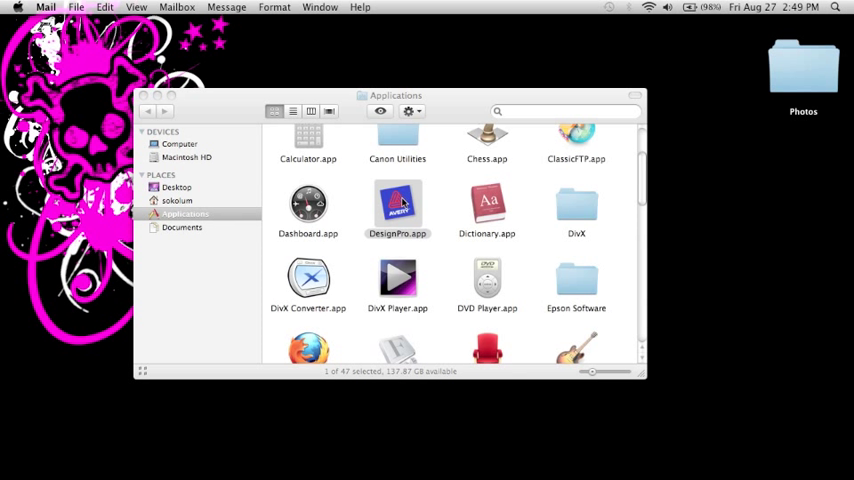
{"action": "mouse_move", "coordinate": [362, 210]}
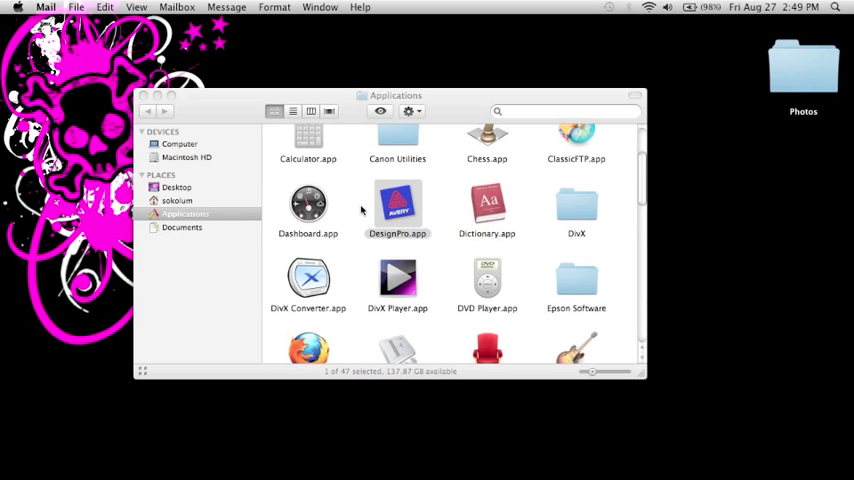
{"action": "mouse_move", "coordinate": [408, 196]}
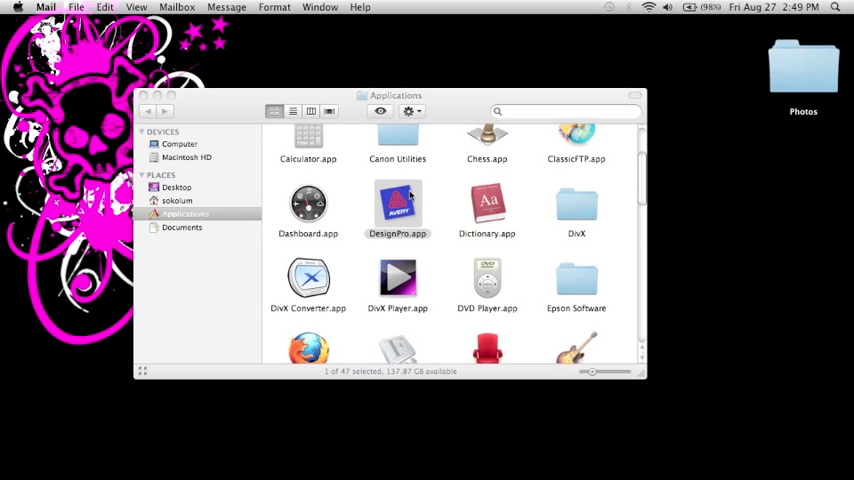
{"action": "mouse_move", "coordinate": [416, 204]}
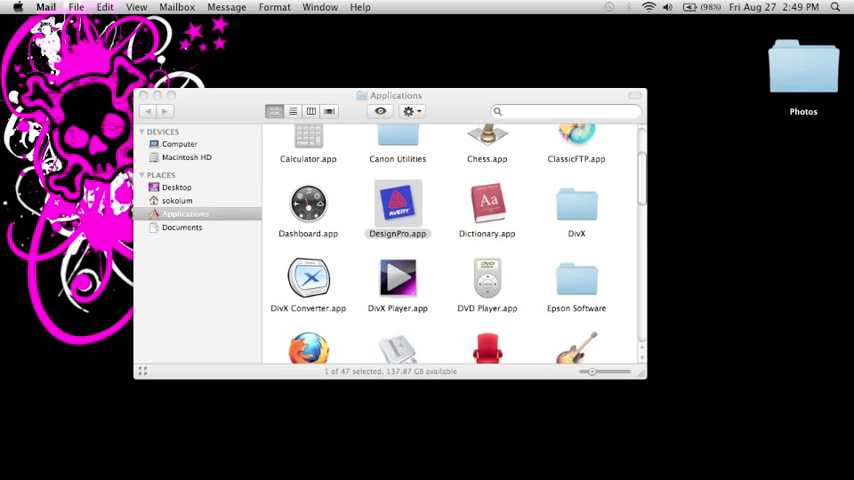
Launch DesignPro and search the Other Labels category for product 5472.
{"action": "double_click", "coordinate": [396, 204]}
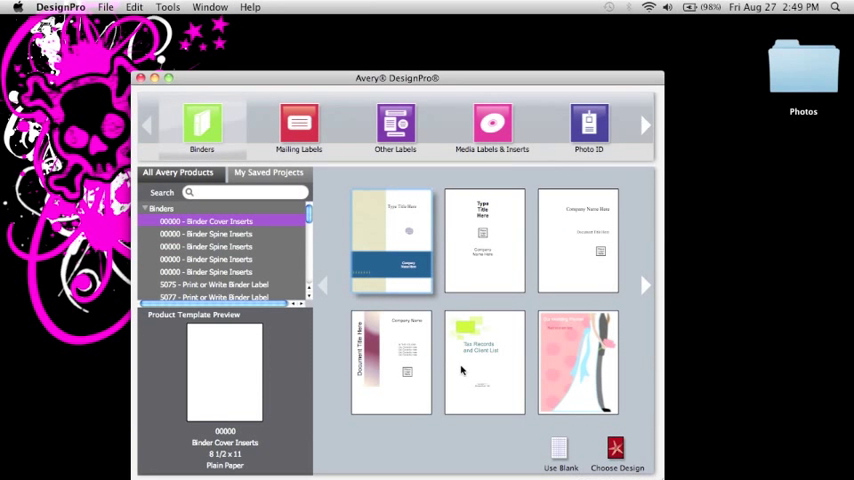
{"action": "mouse_move", "coordinate": [492, 188]}
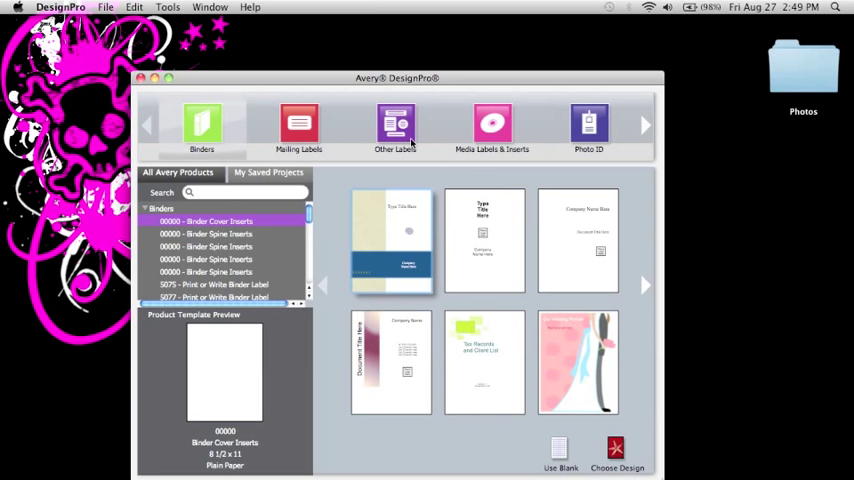
{"action": "left_click", "coordinate": [396, 128]}
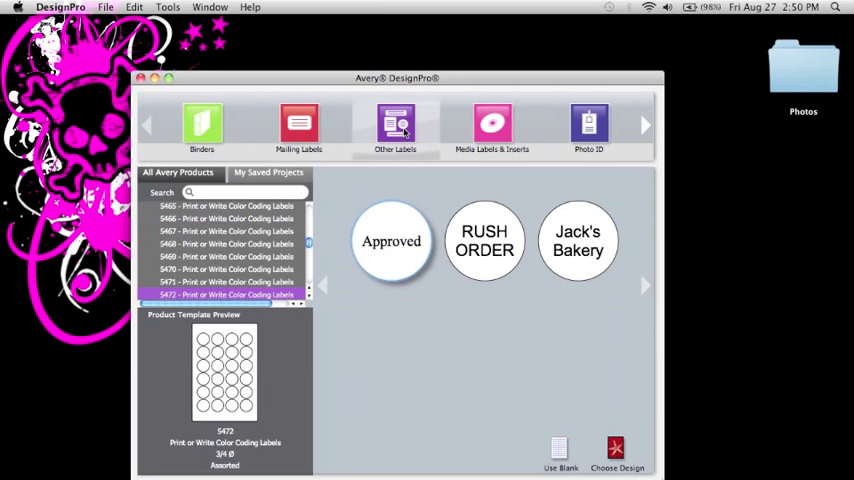
{"action": "mouse_move", "coordinate": [260, 296]}
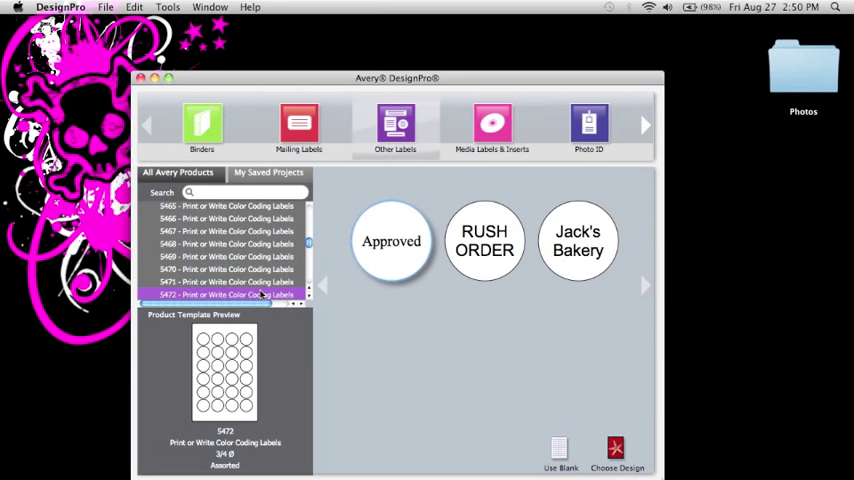
{"action": "mouse_move", "coordinate": [172, 296]}
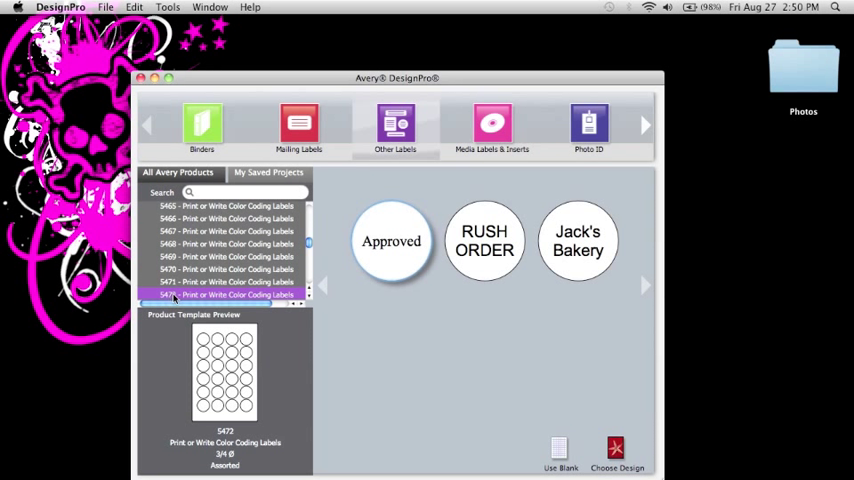
{"action": "left_click", "coordinate": [230, 192]}
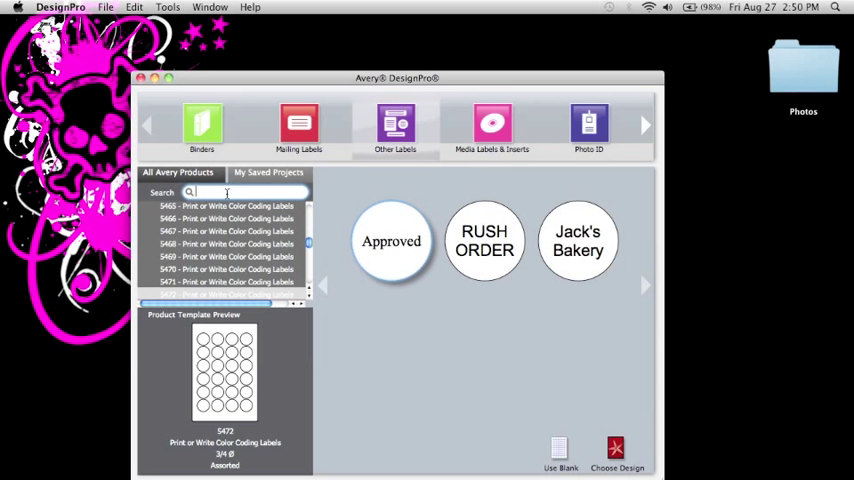
{"action": "type", "text": "5472"}
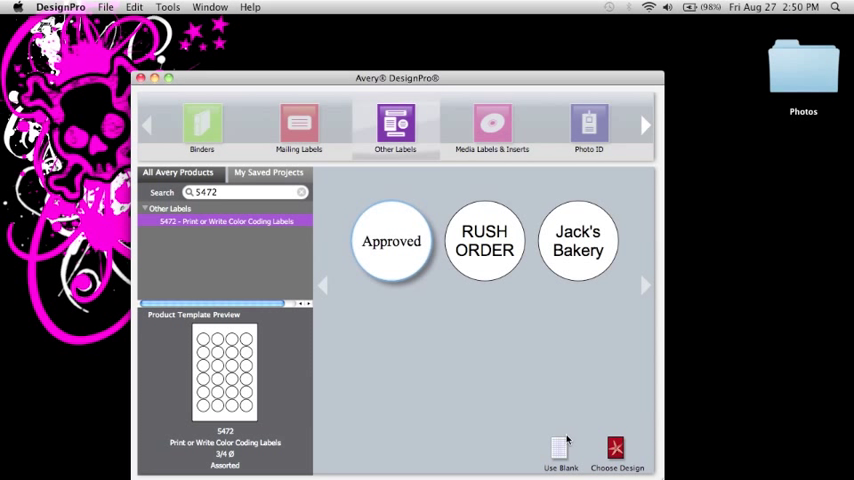
{"action": "mouse_move", "coordinate": [560, 444]}
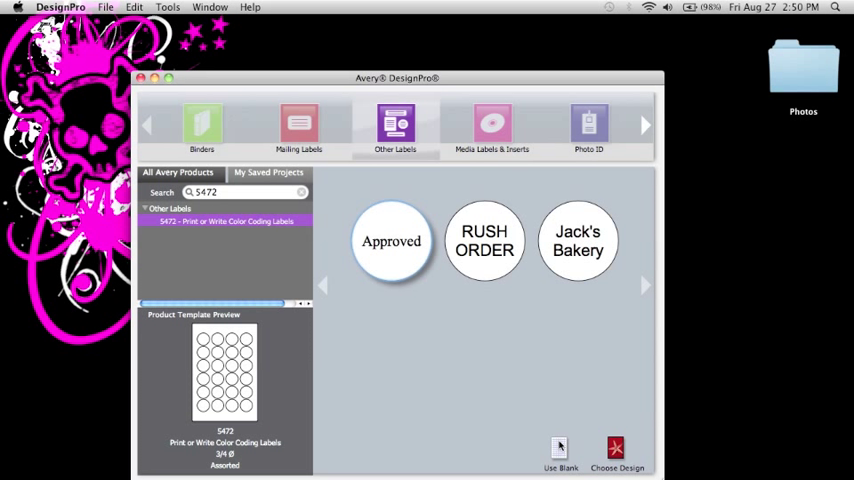
{"action": "mouse_move", "coordinate": [558, 446]}
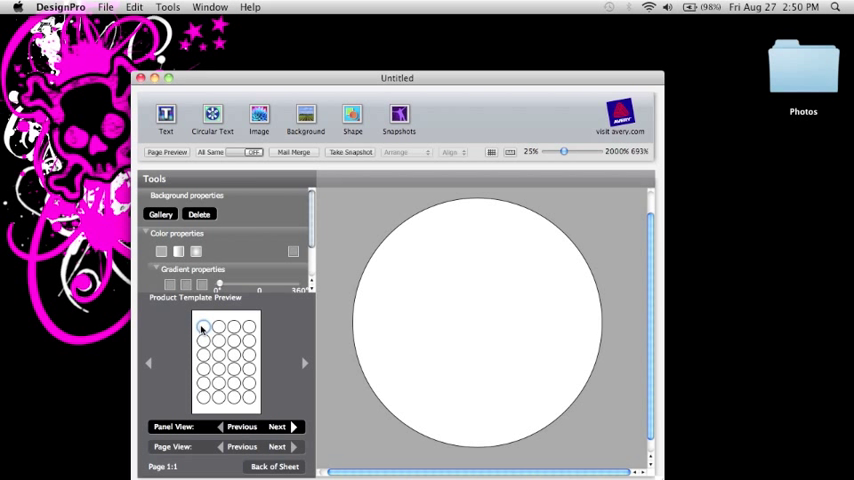
{"action": "mouse_move", "coordinate": [448, 260]}
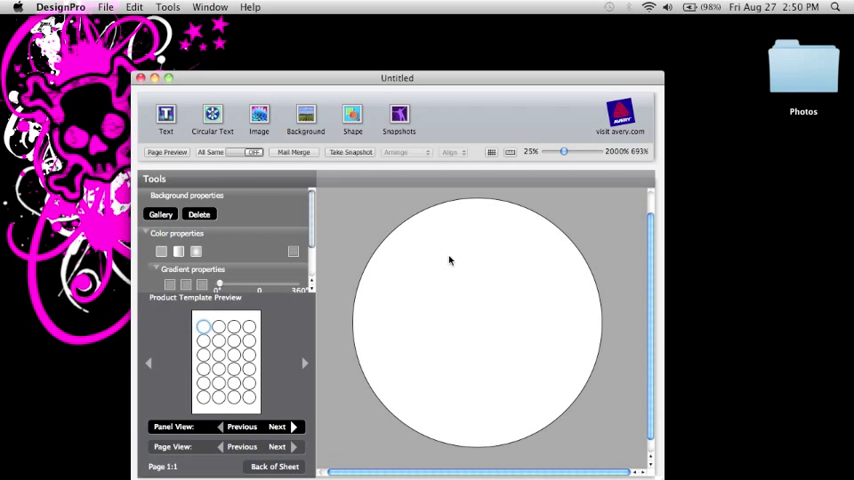
{"action": "mouse_move", "coordinate": [378, 282]}
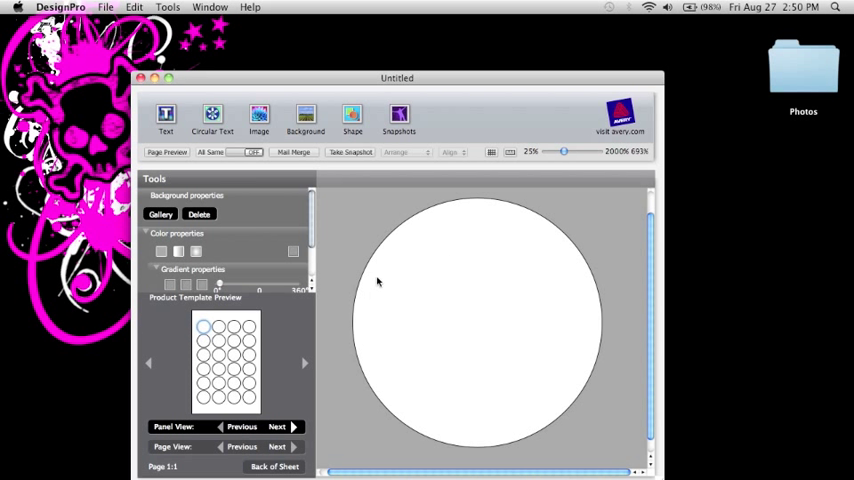
Add a text box reading 'Parfait Amour' on the round label and select it.
{"action": "left_click", "coordinate": [164, 116]}
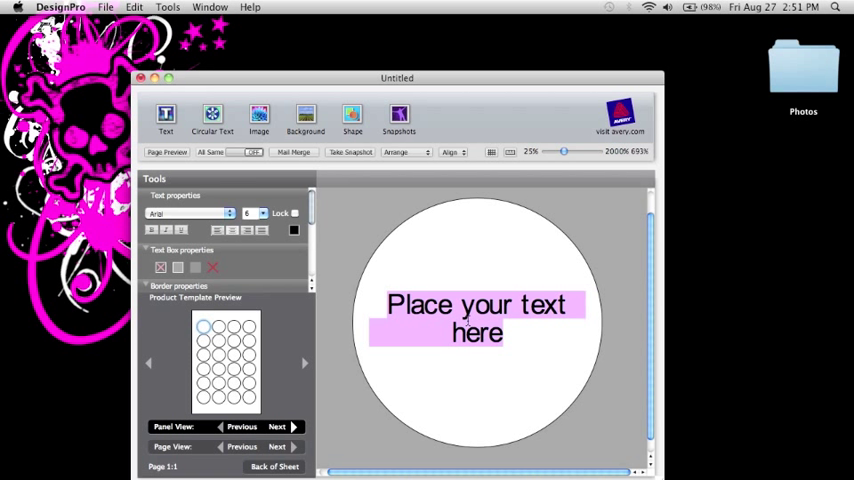
{"action": "type", "text": "Parf"}
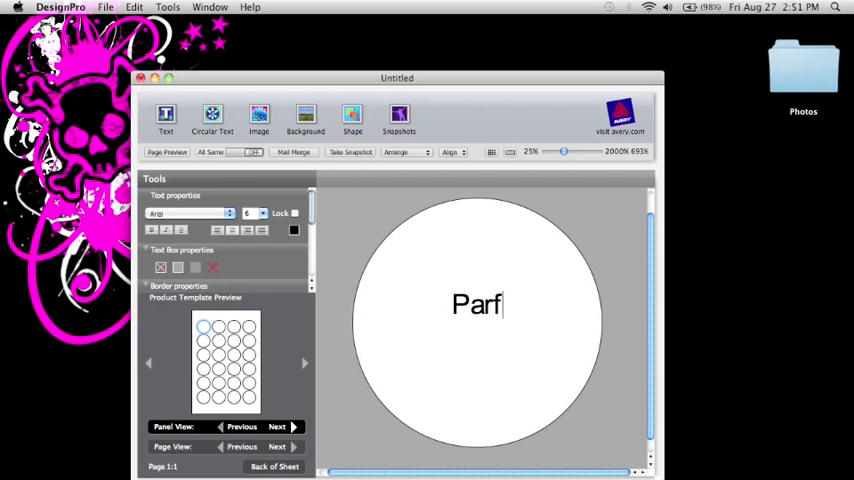
{"action": "type", "text": "ait Amour"}
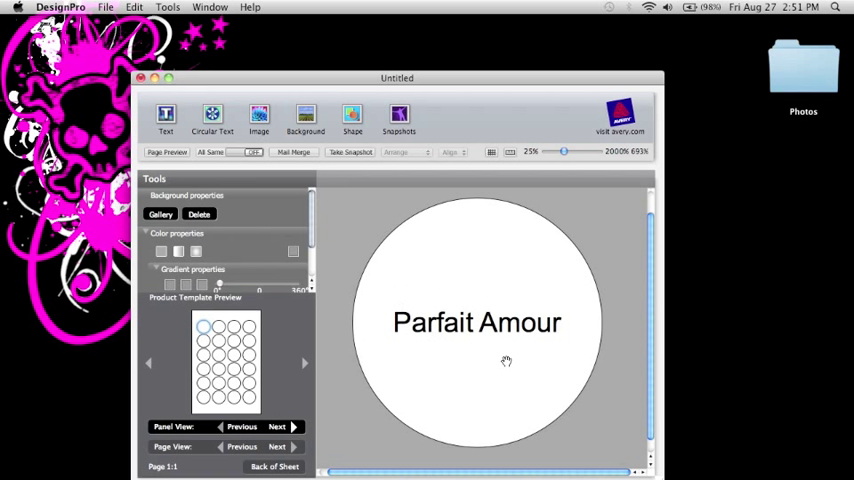
{"action": "left_click", "coordinate": [476, 320]}
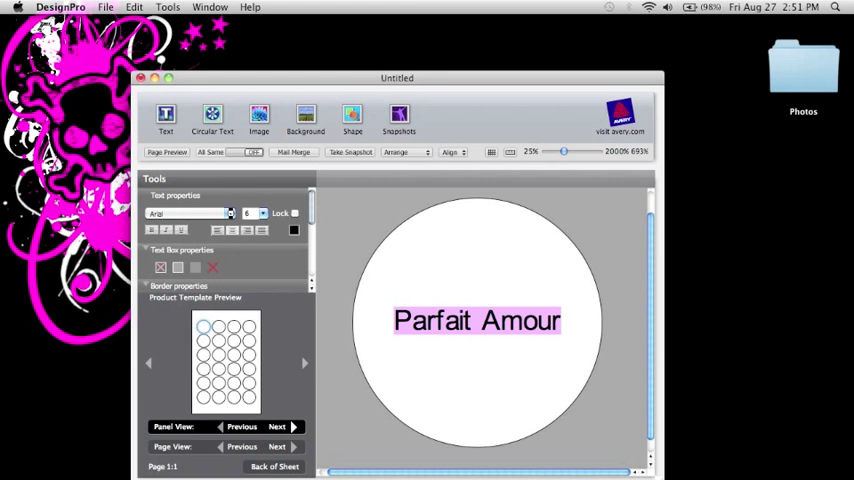
Give 'Parfait Amour' a heavy bold font at a larger size so it wraps onto two lines.
{"action": "left_click", "coordinate": [190, 212]}
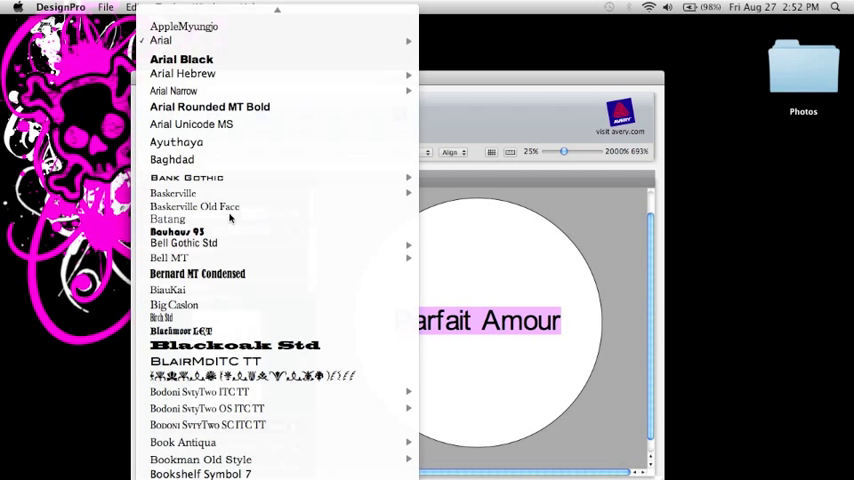
{"action": "left_click", "coordinate": [184, 212]}
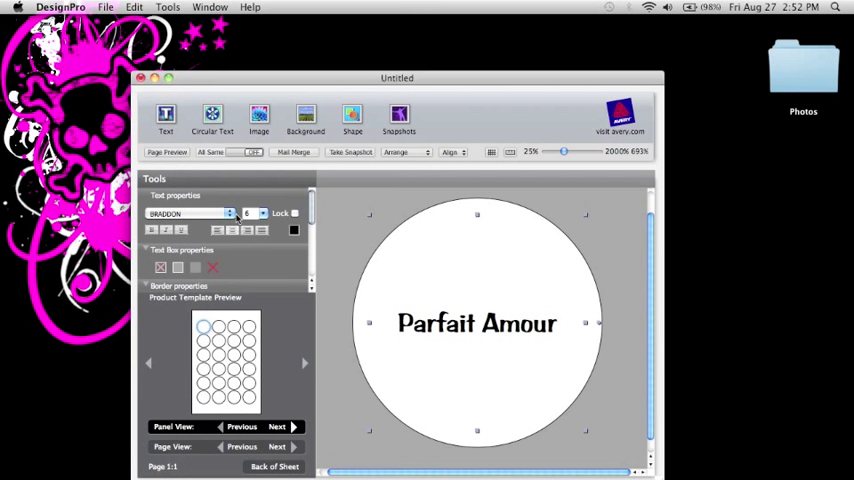
{"action": "left_click", "coordinate": [262, 212]}
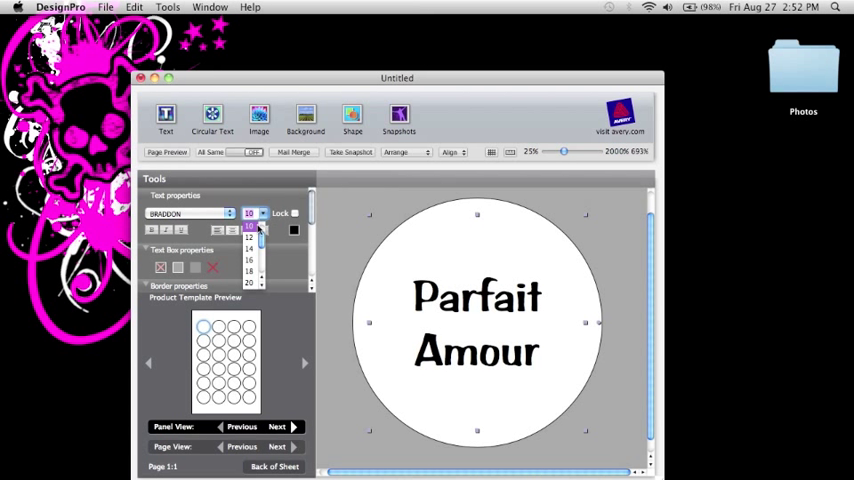
{"action": "left_click", "coordinate": [248, 236]}
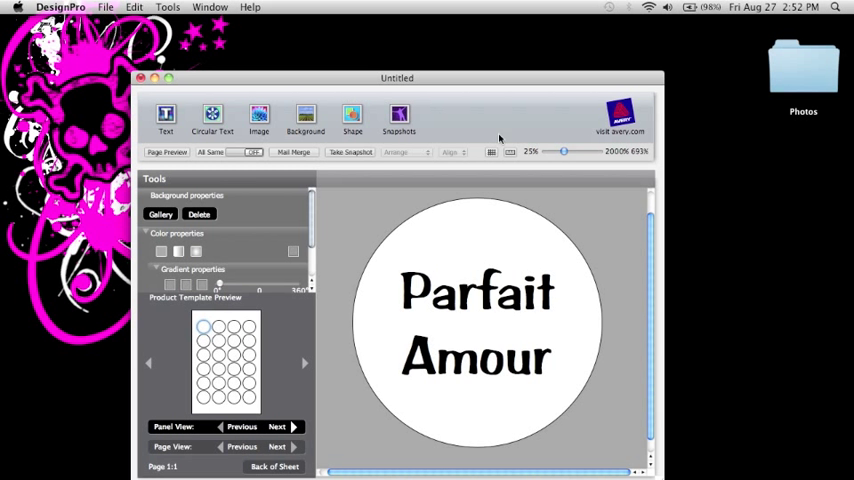
{"action": "mouse_move", "coordinate": [330, 124]}
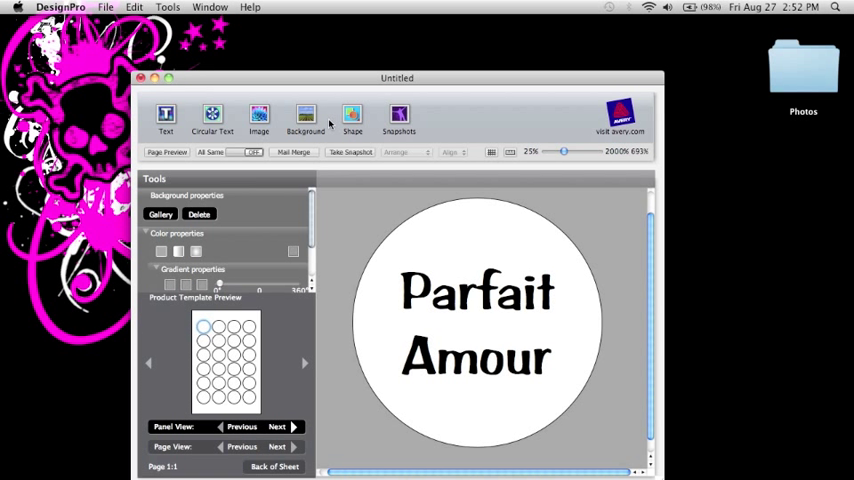
Bring up the Print dialog for the finished label sheet.
{"action": "left_click", "coordinate": [104, 8]}
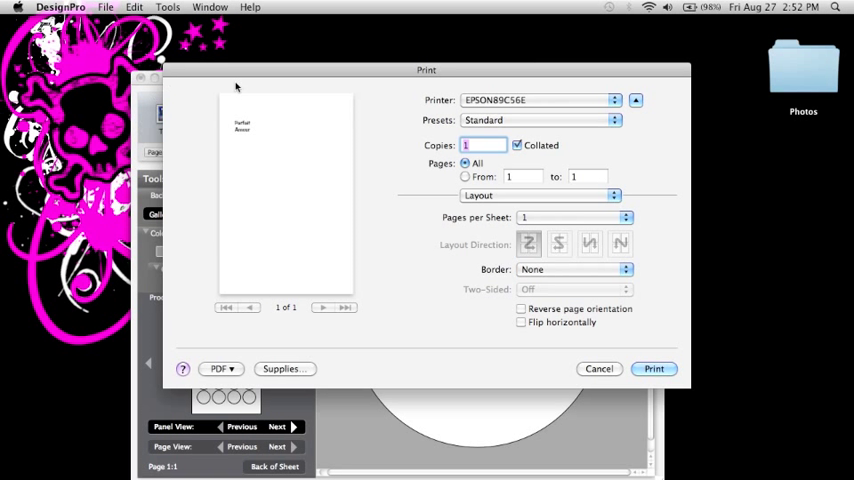
{"action": "mouse_move", "coordinate": [250, 136]}
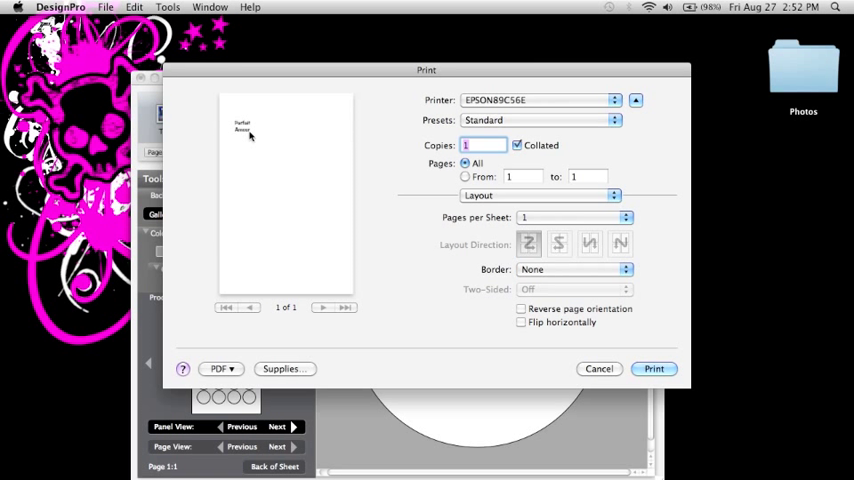